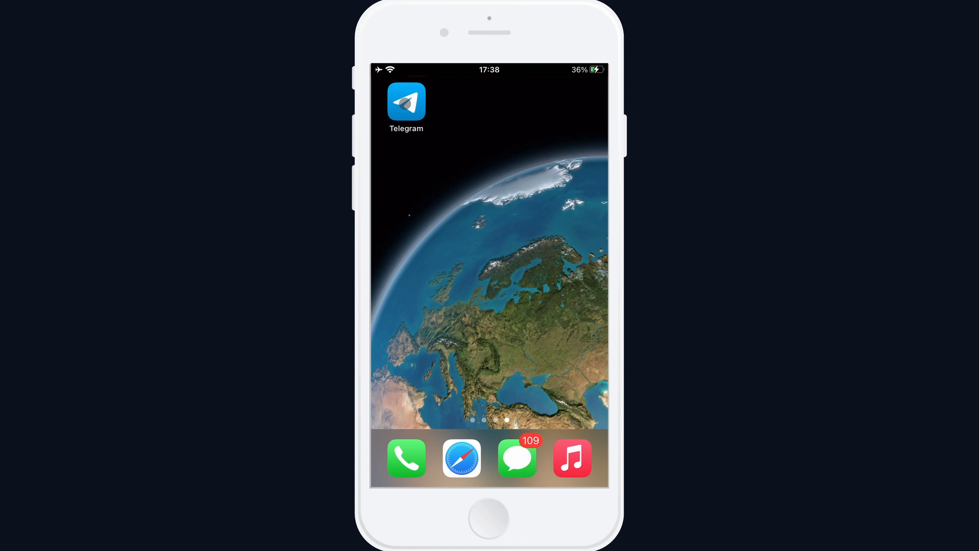
Step: Launch Telegram from the home screen
click(406, 101)
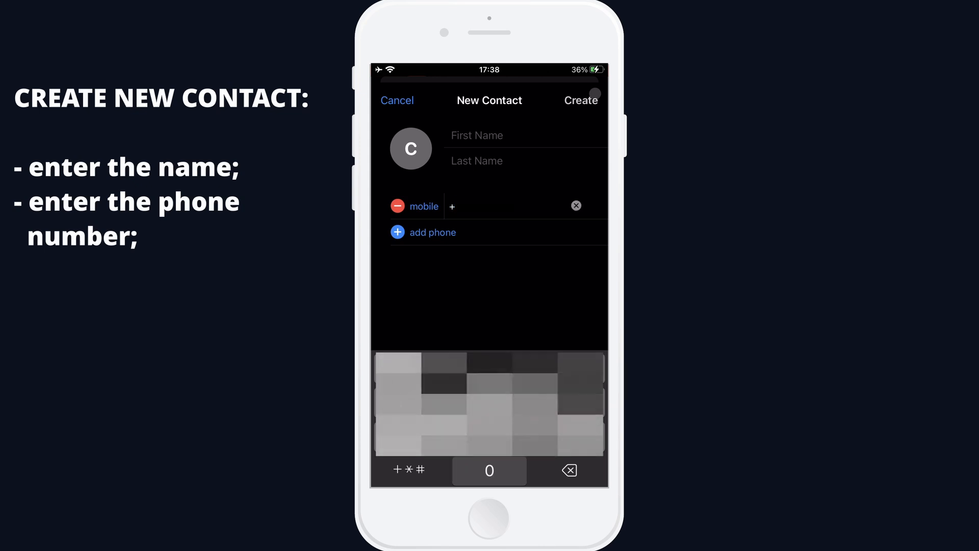
Step: Create contact D with mobile number 083 and open D's profile
text(083)
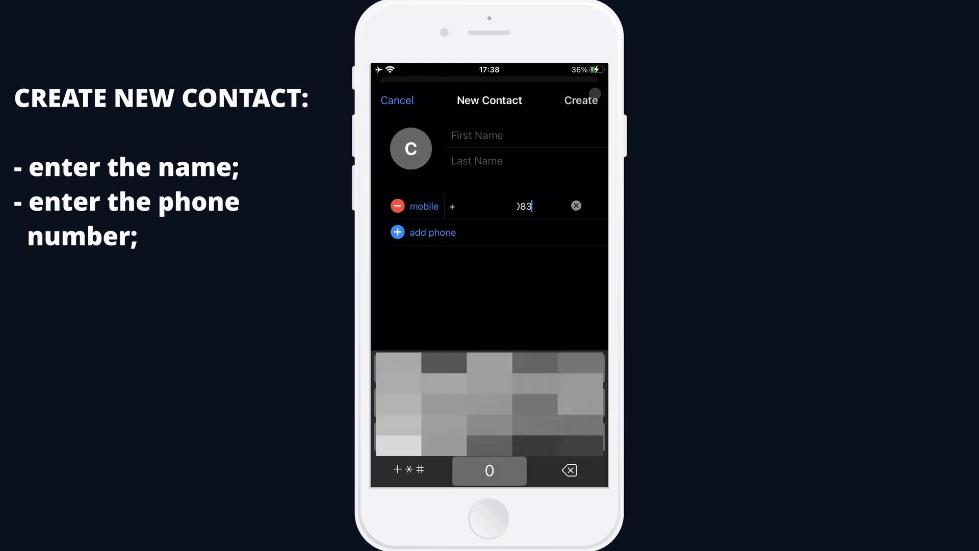
text(D)
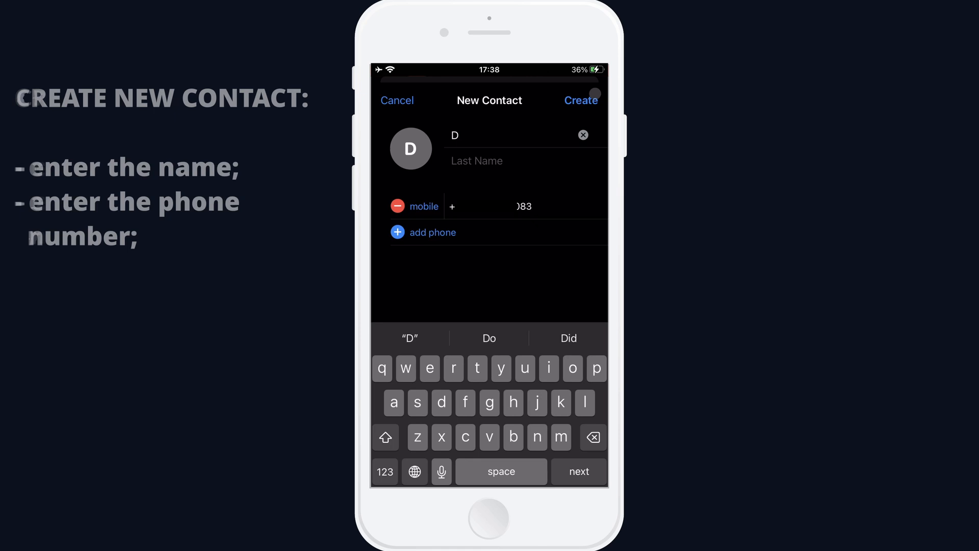
click(580, 100)
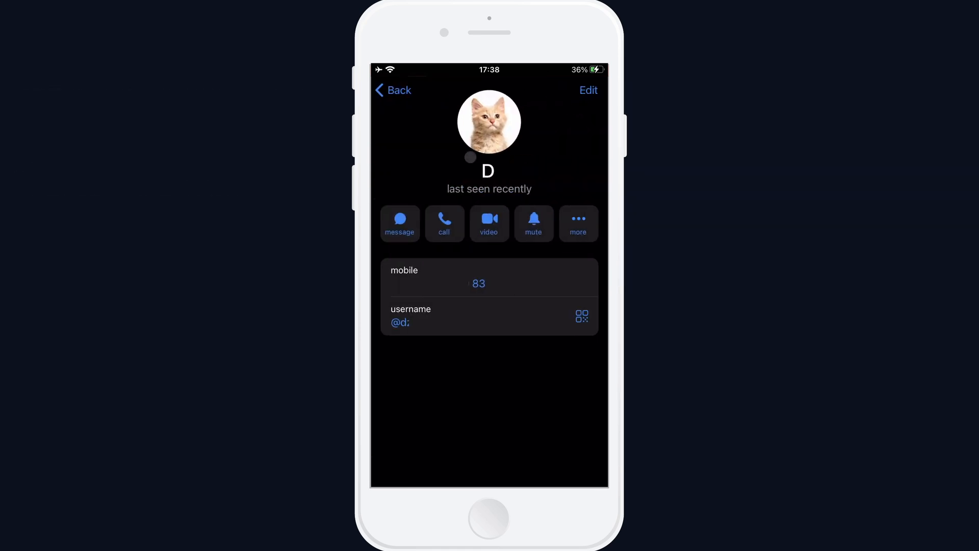
Step: Send D the Hi hippo greeting sticker in chat, then return to Contacts
click(399, 223)
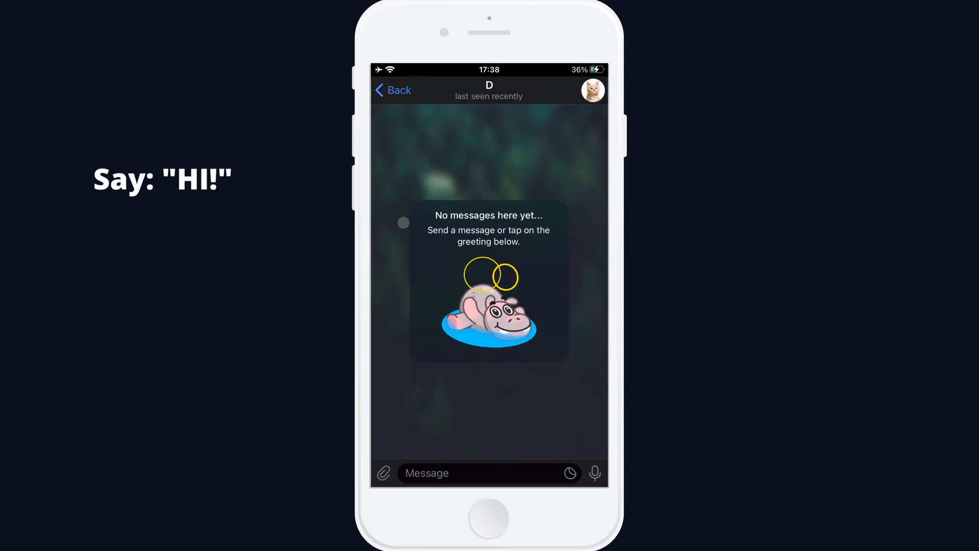
click(489, 309)
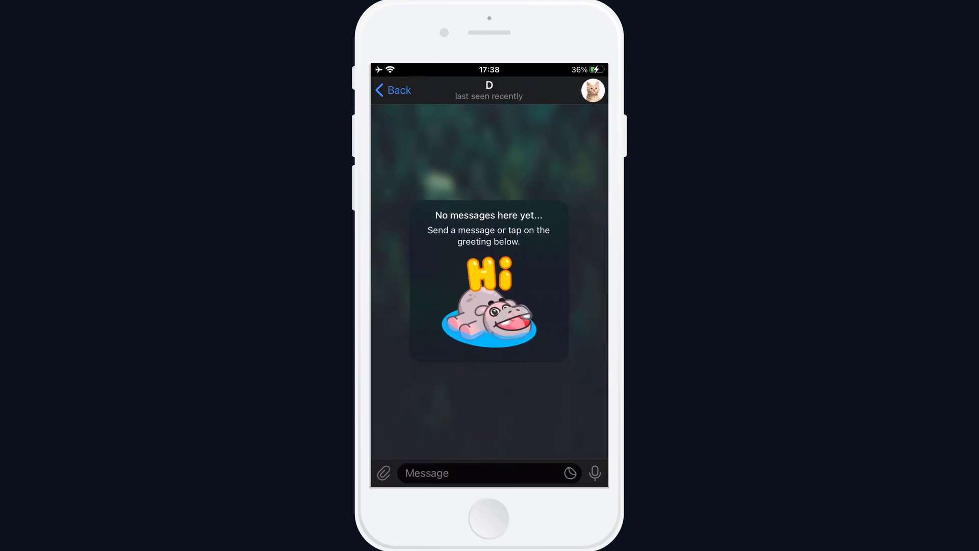
click(489, 306)
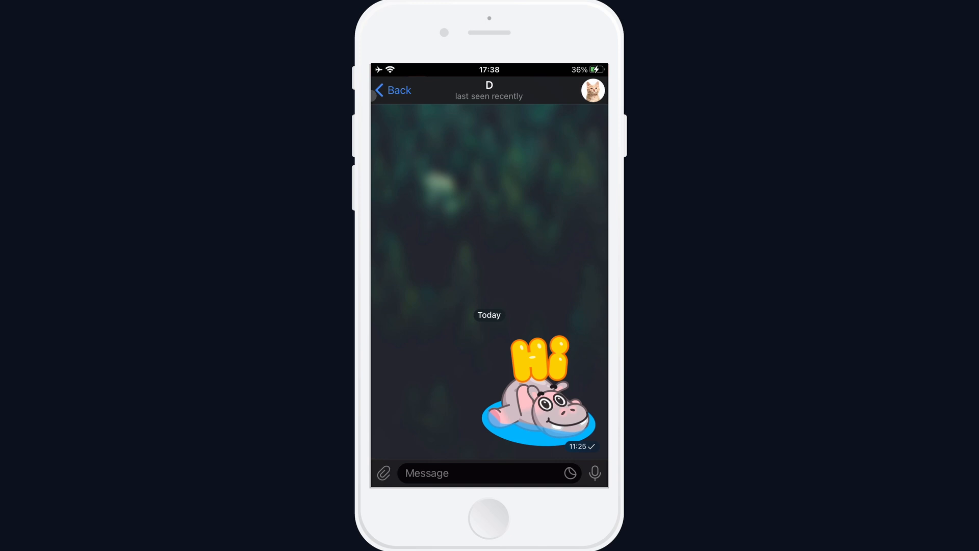
click(392, 89)
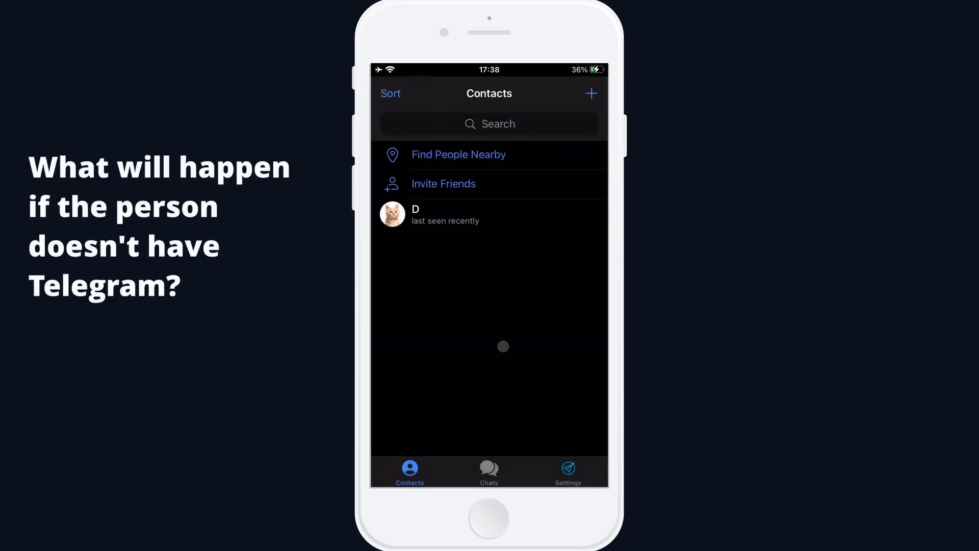
Step: Add contact X and start the Invite to Telegram SMS with the download link
click(591, 93)
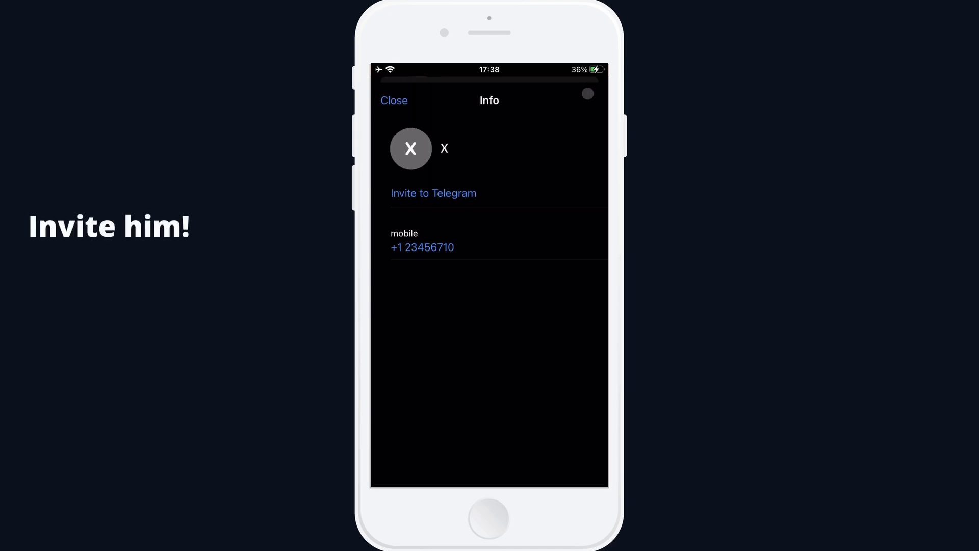
click(433, 193)
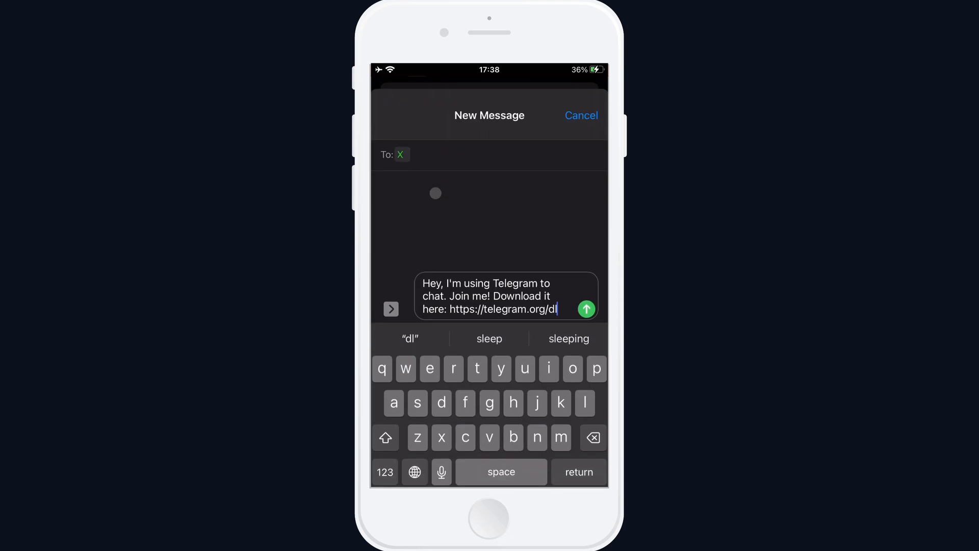